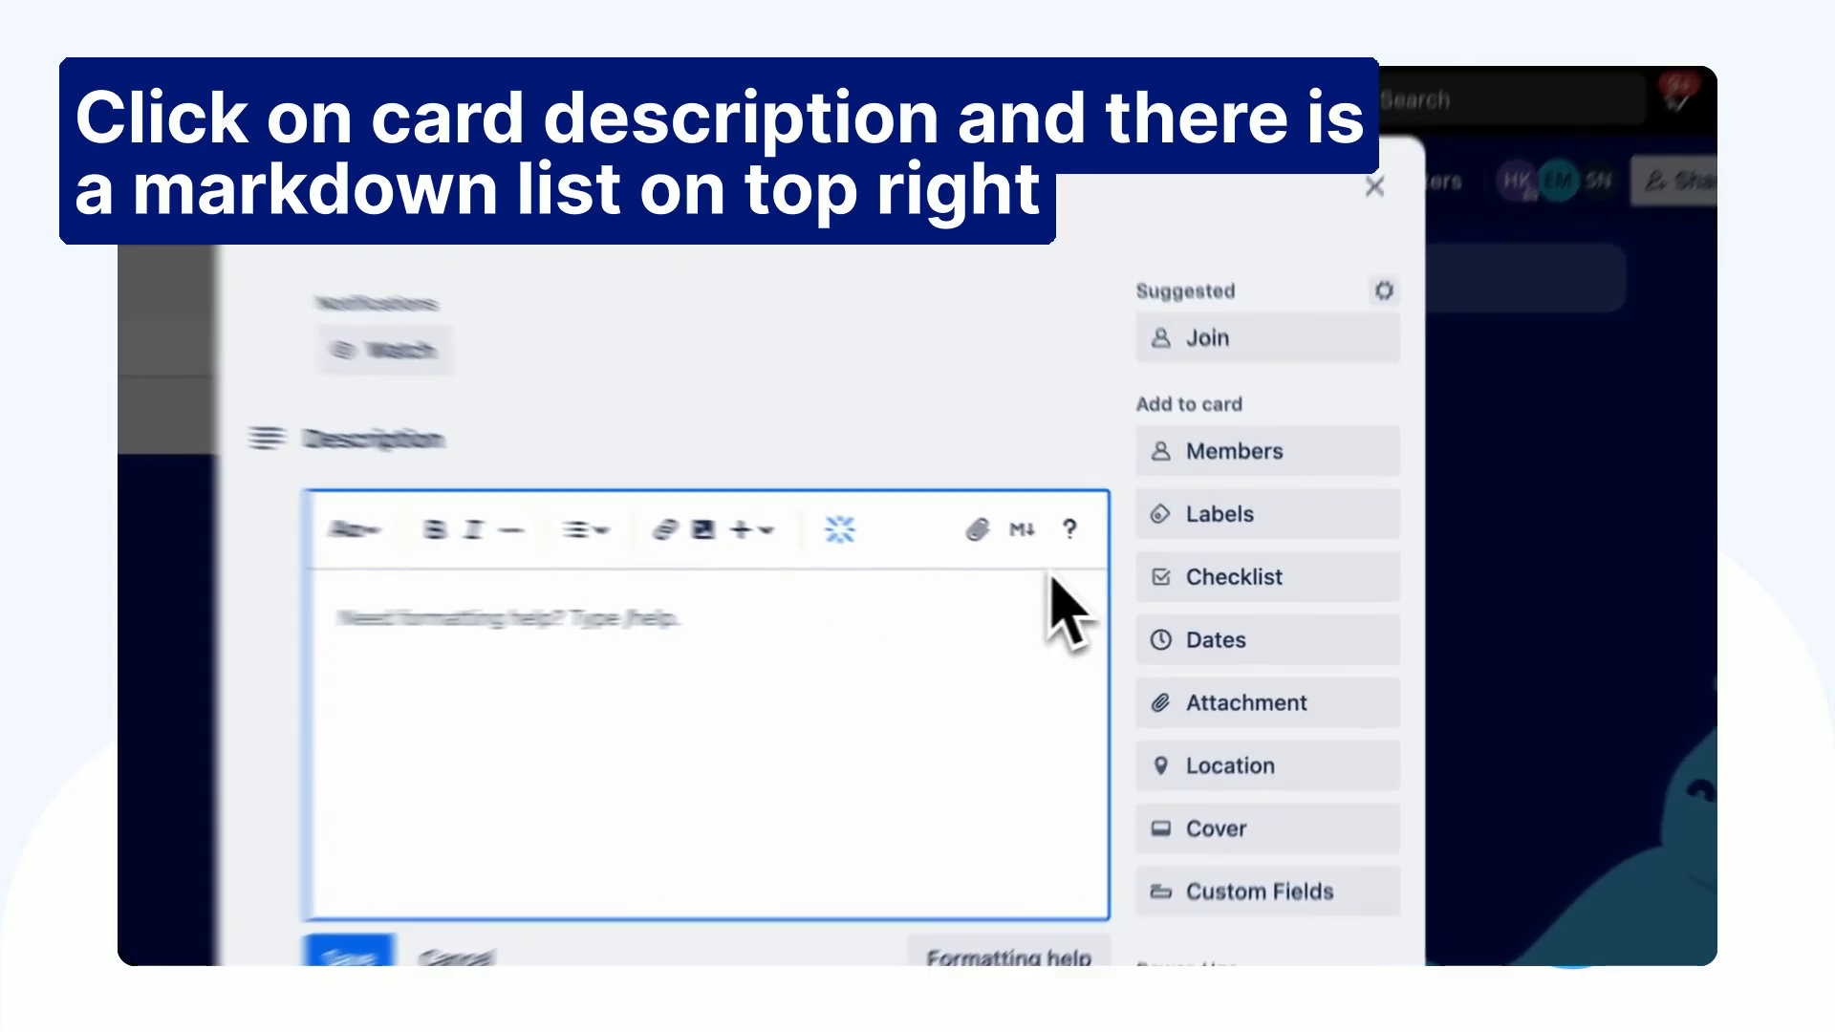
Open the markdown formatting shortcuts help and scroll through it
{"action": "left_click", "coordinate": [1070, 529]}
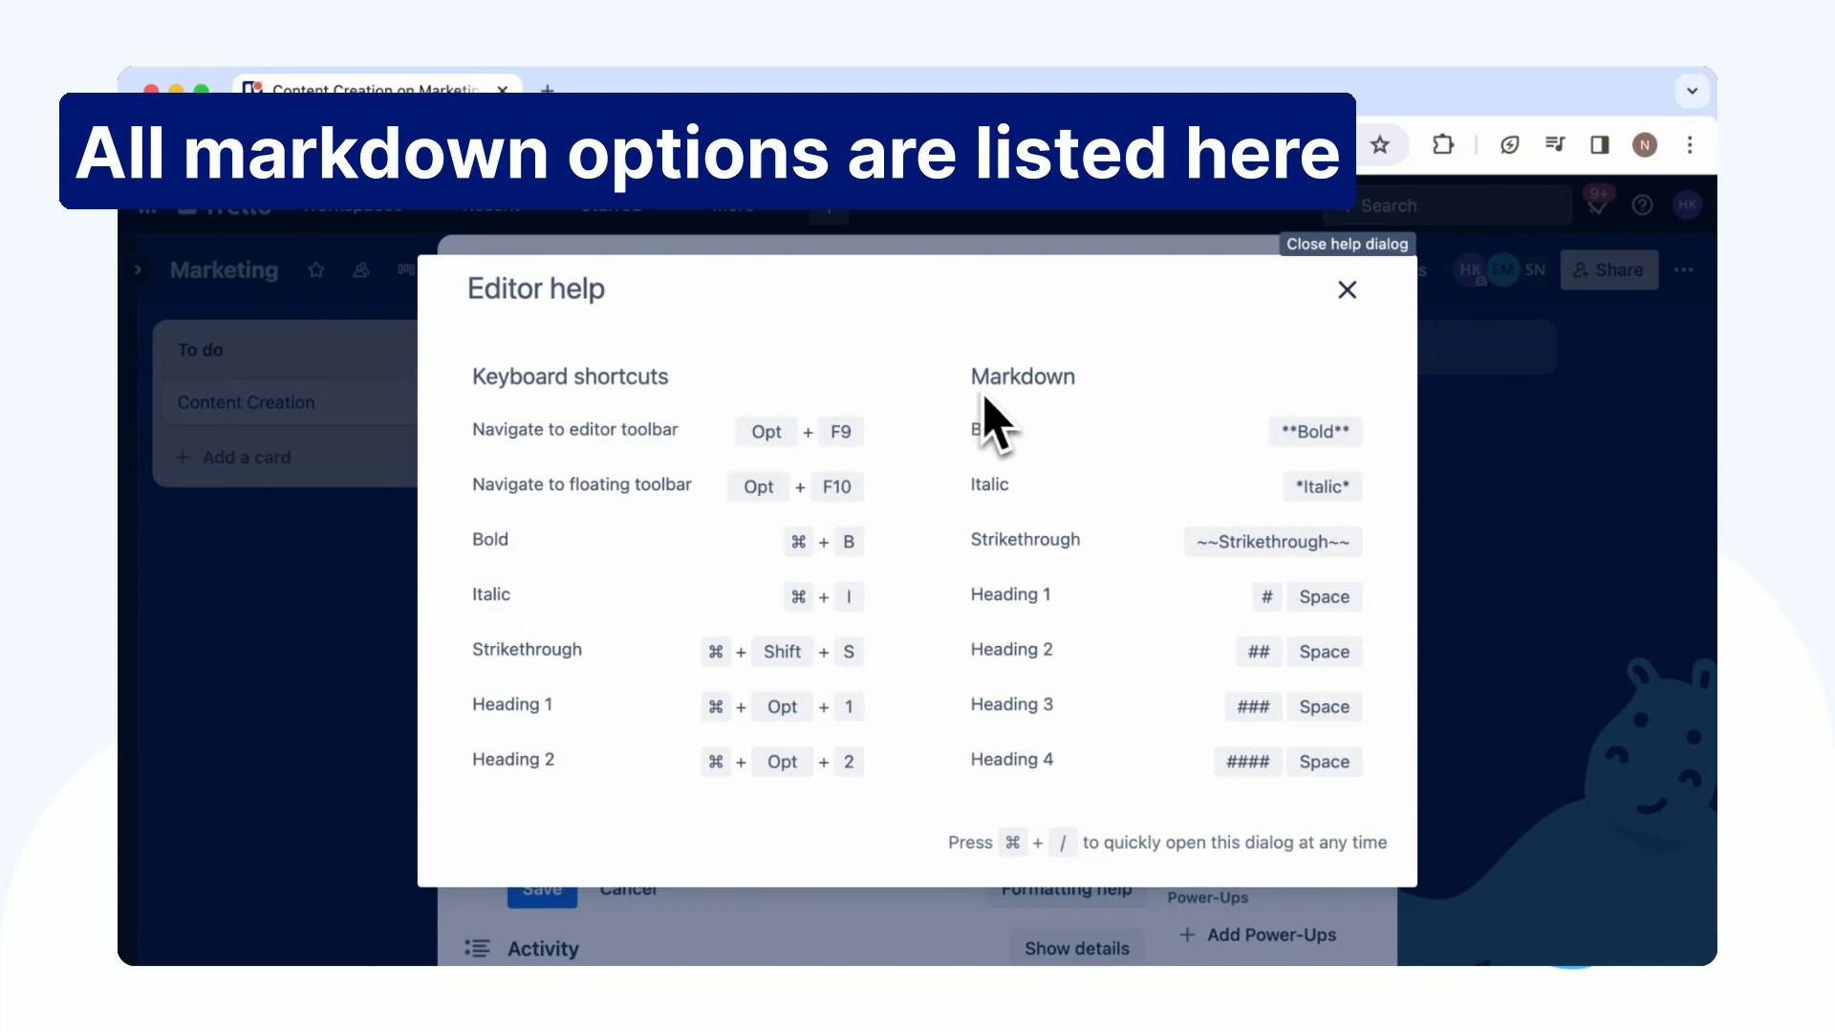
{"action": "scroll", "scroll_direction": "down", "scroll_amount": 3}
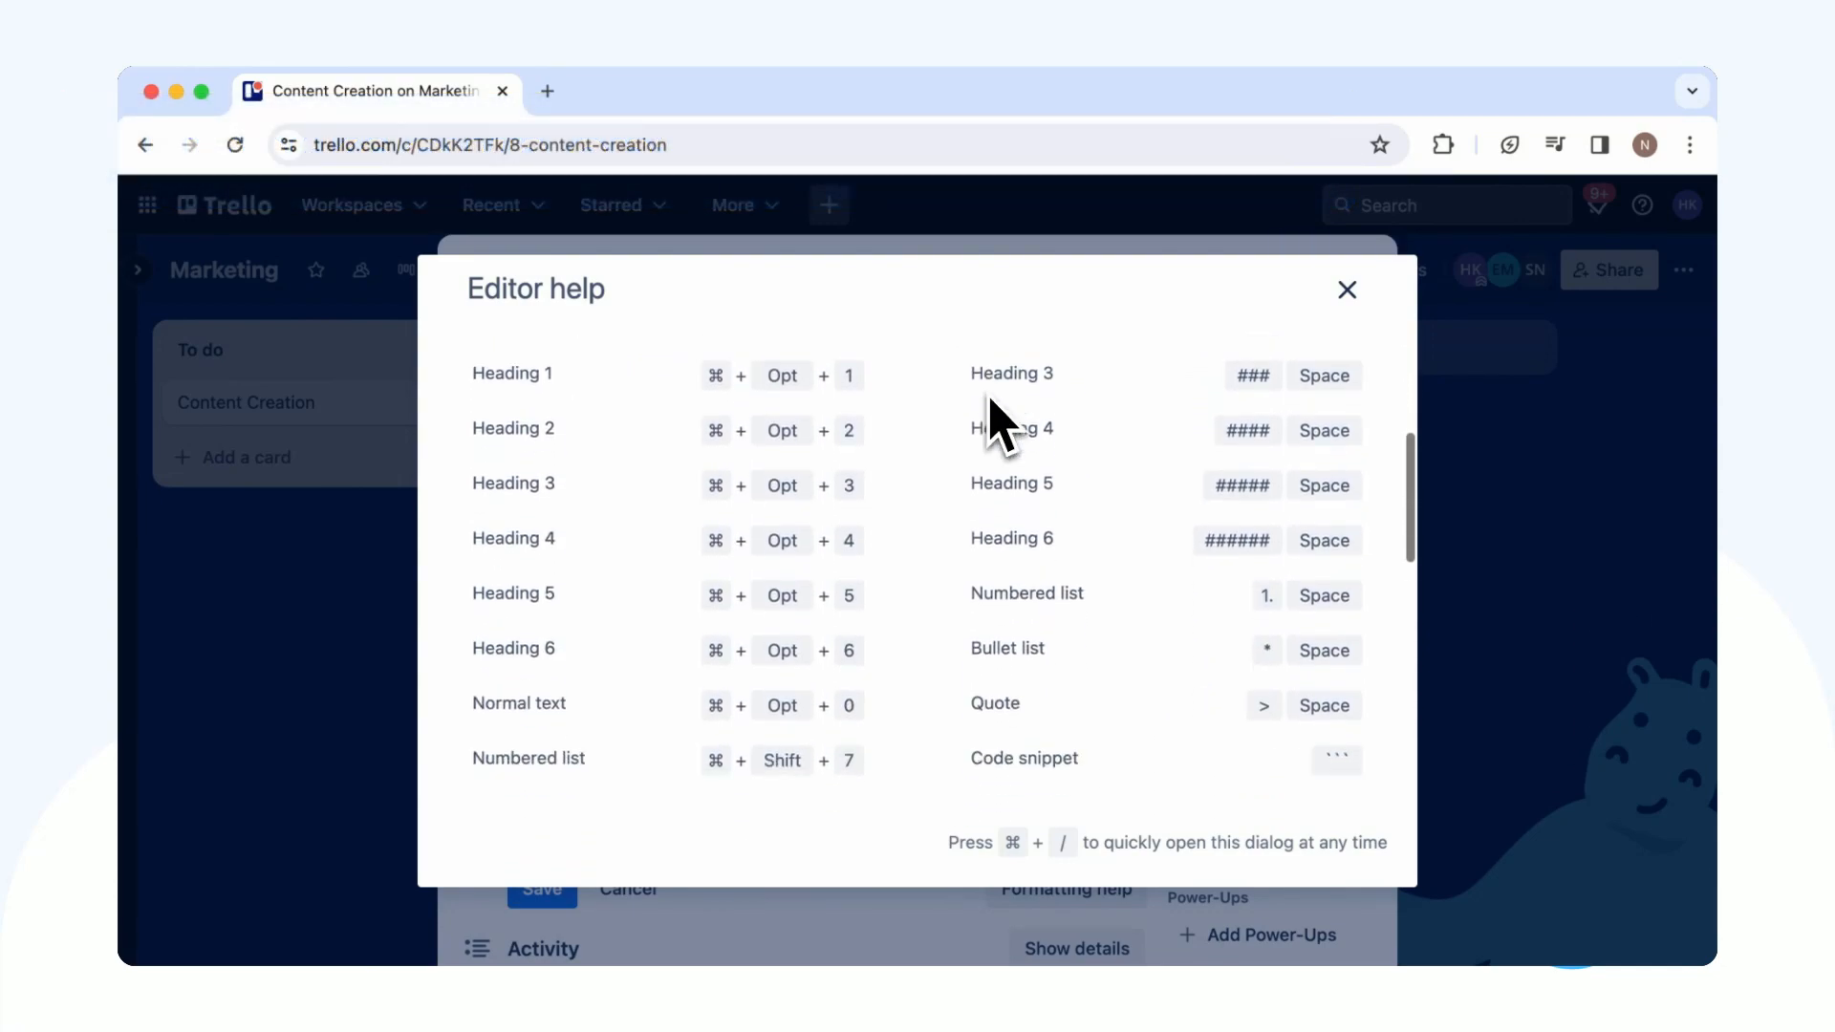
{"action": "scroll", "scroll_direction": "down", "scroll_amount": 3}
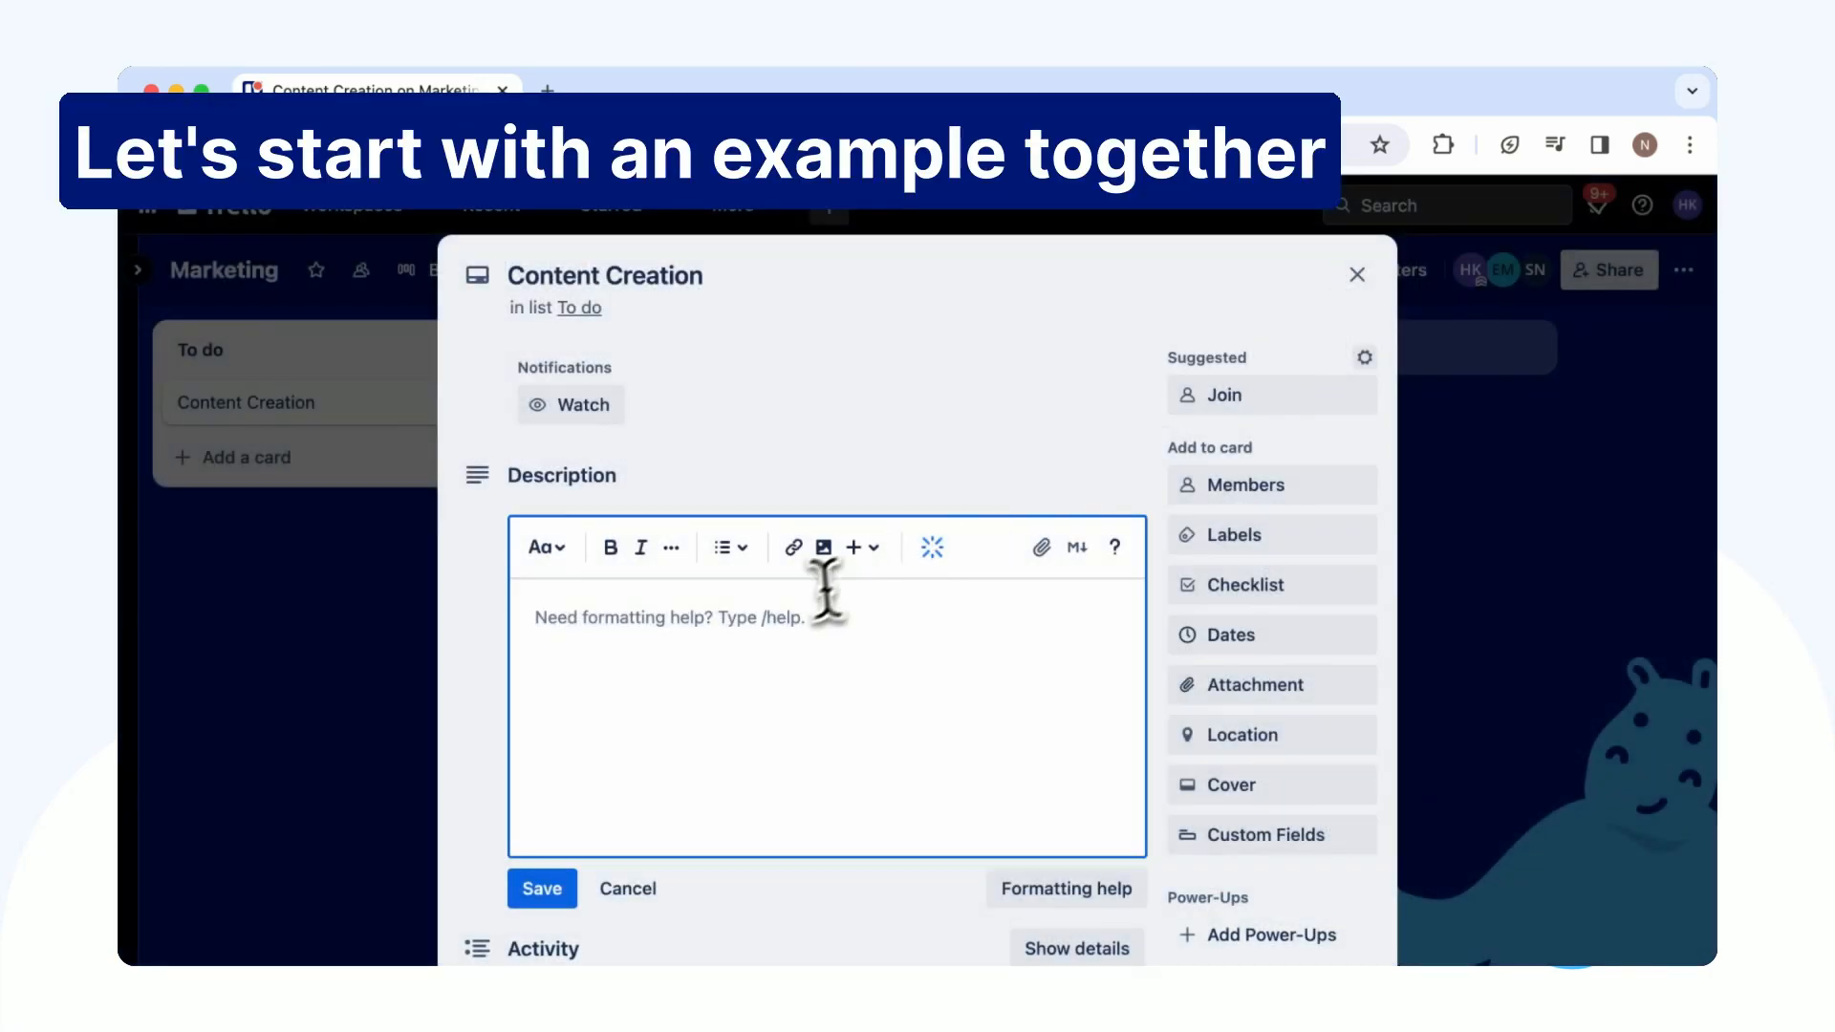
Type the 'Objective:' heading and begin a bullet point beneath it
{"action": "type", "text": "Obje"}
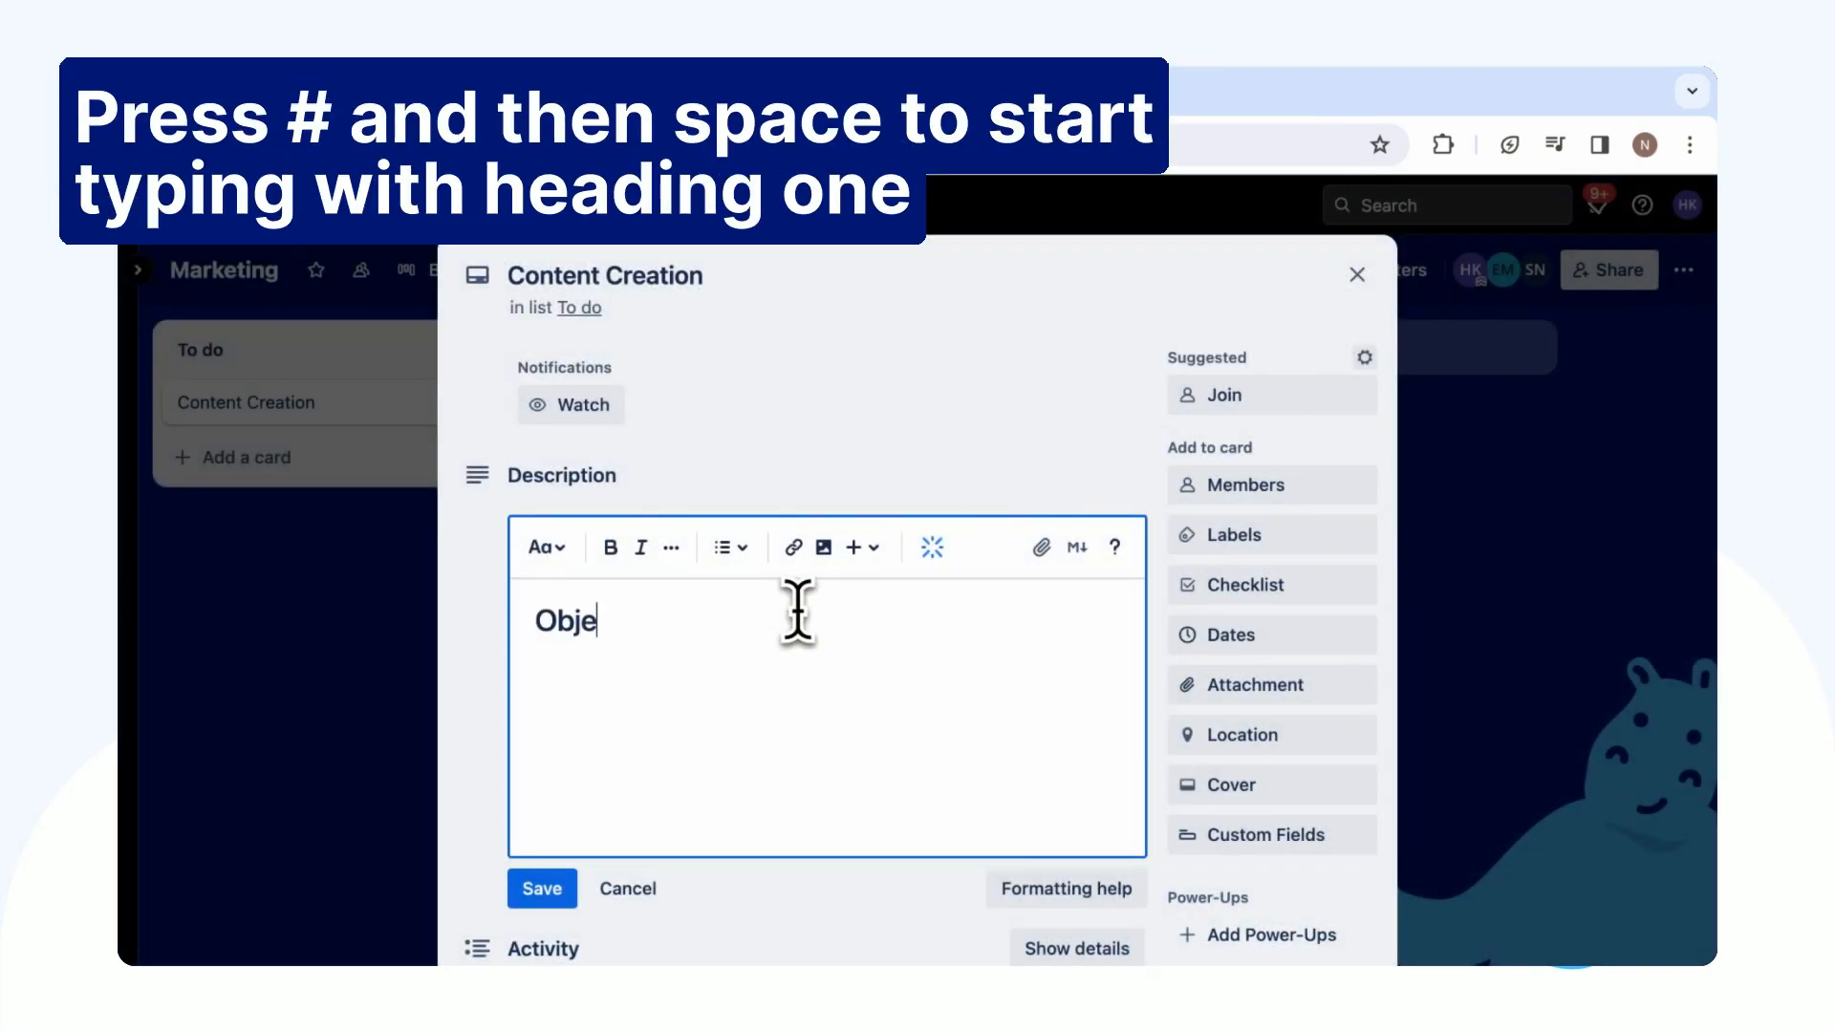
{"action": "type", "text": "ctive:"}
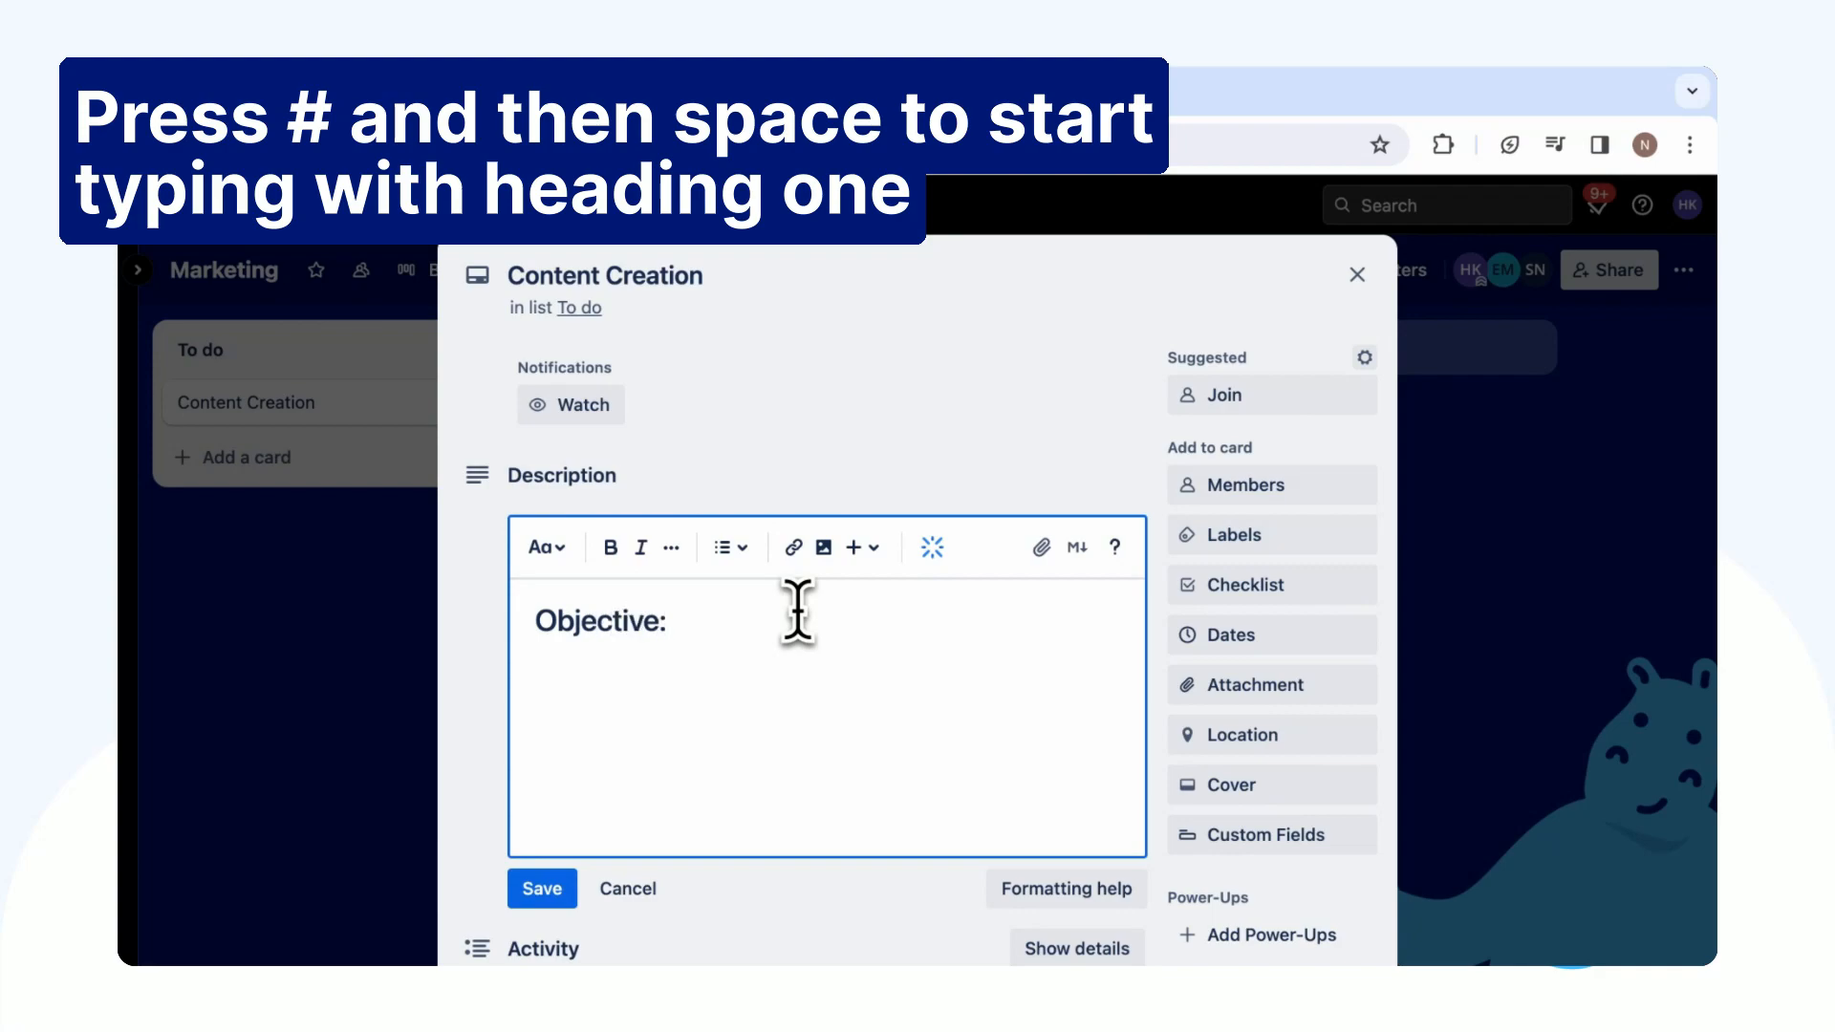
{"action": "type", "text": "-"}
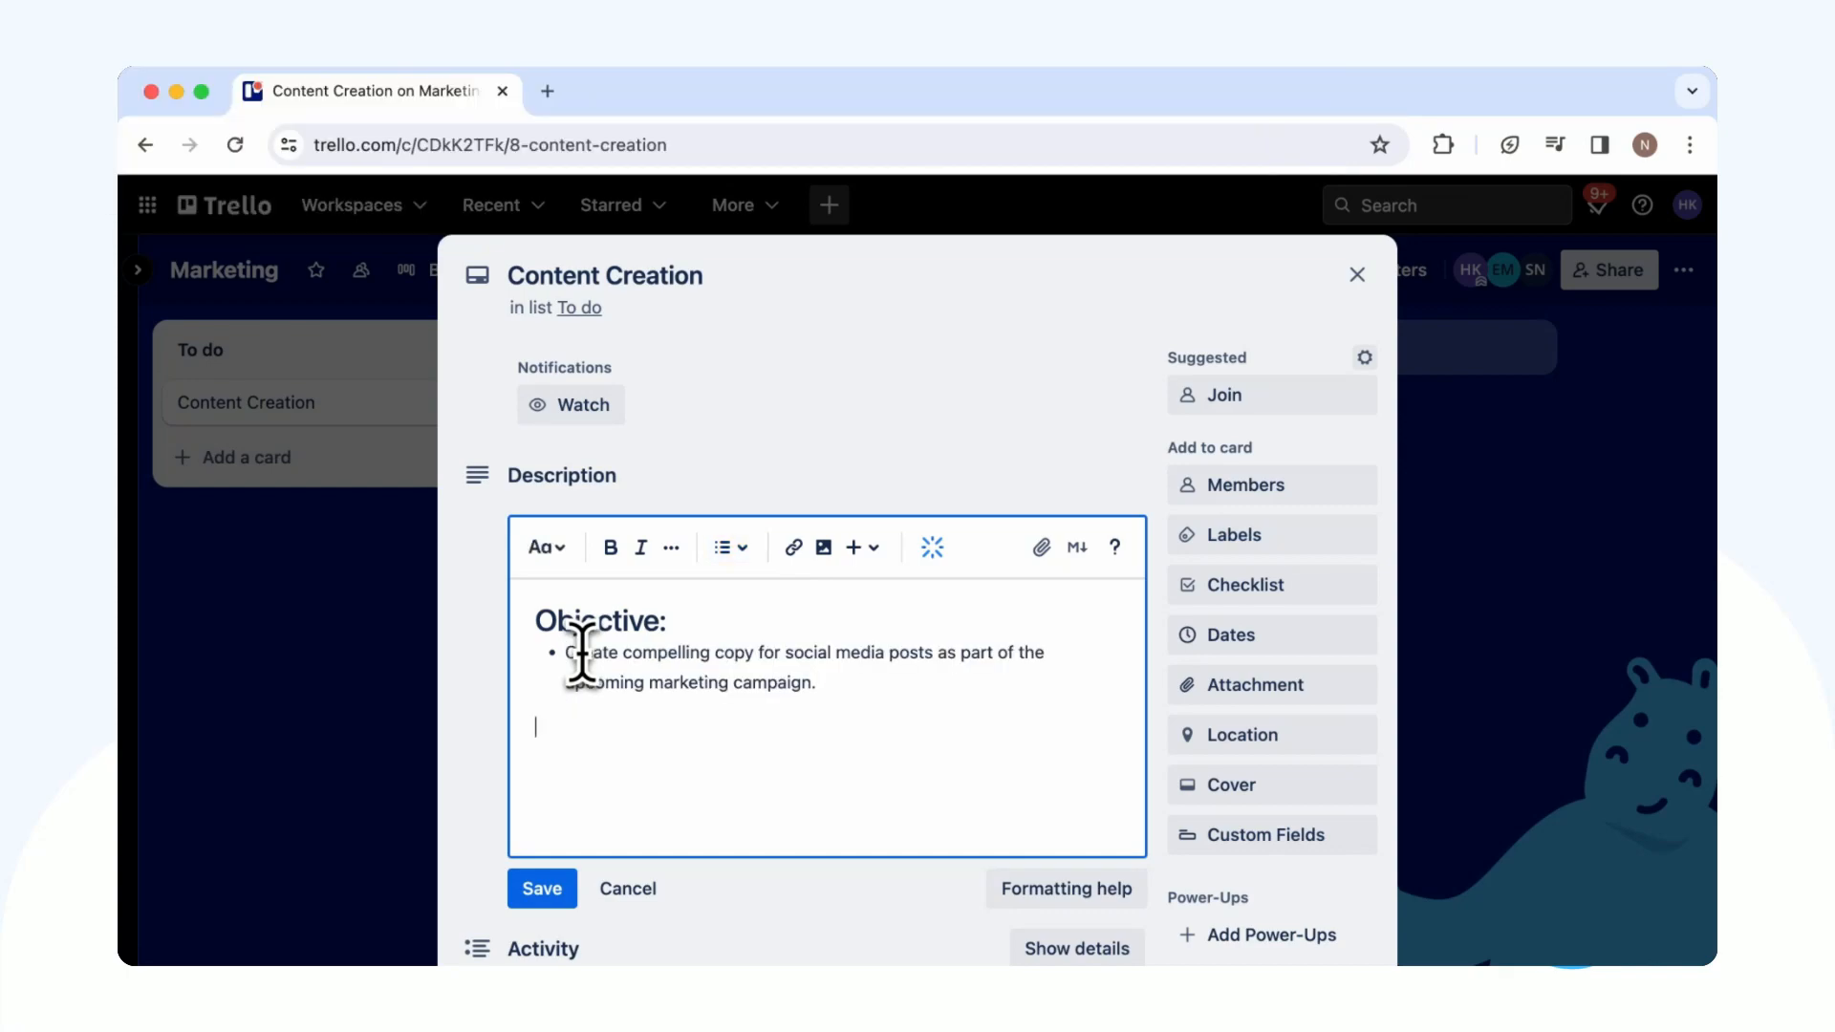
Add a '## Subtasks:' heading with item 1 'Research relevant keywords and hashtags.'
{"action": "type", "text": "##"}
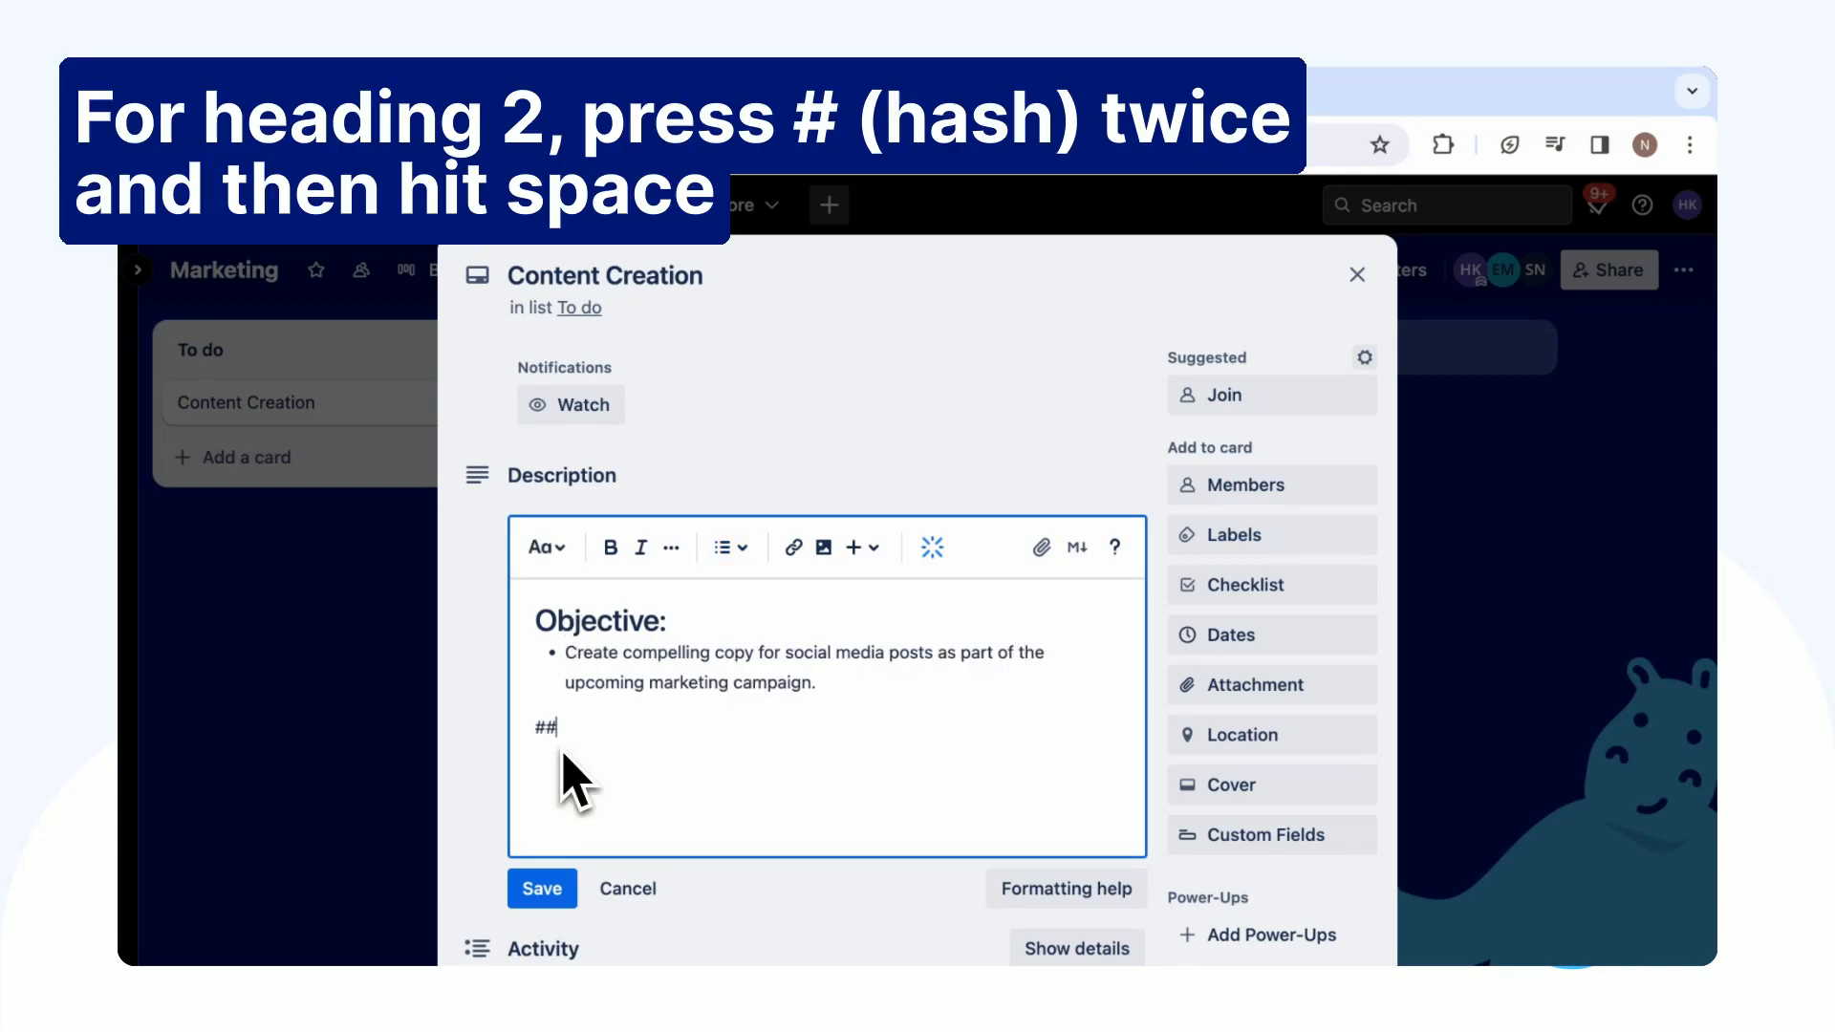
{"action": "type", "text": "Subtasks:"}
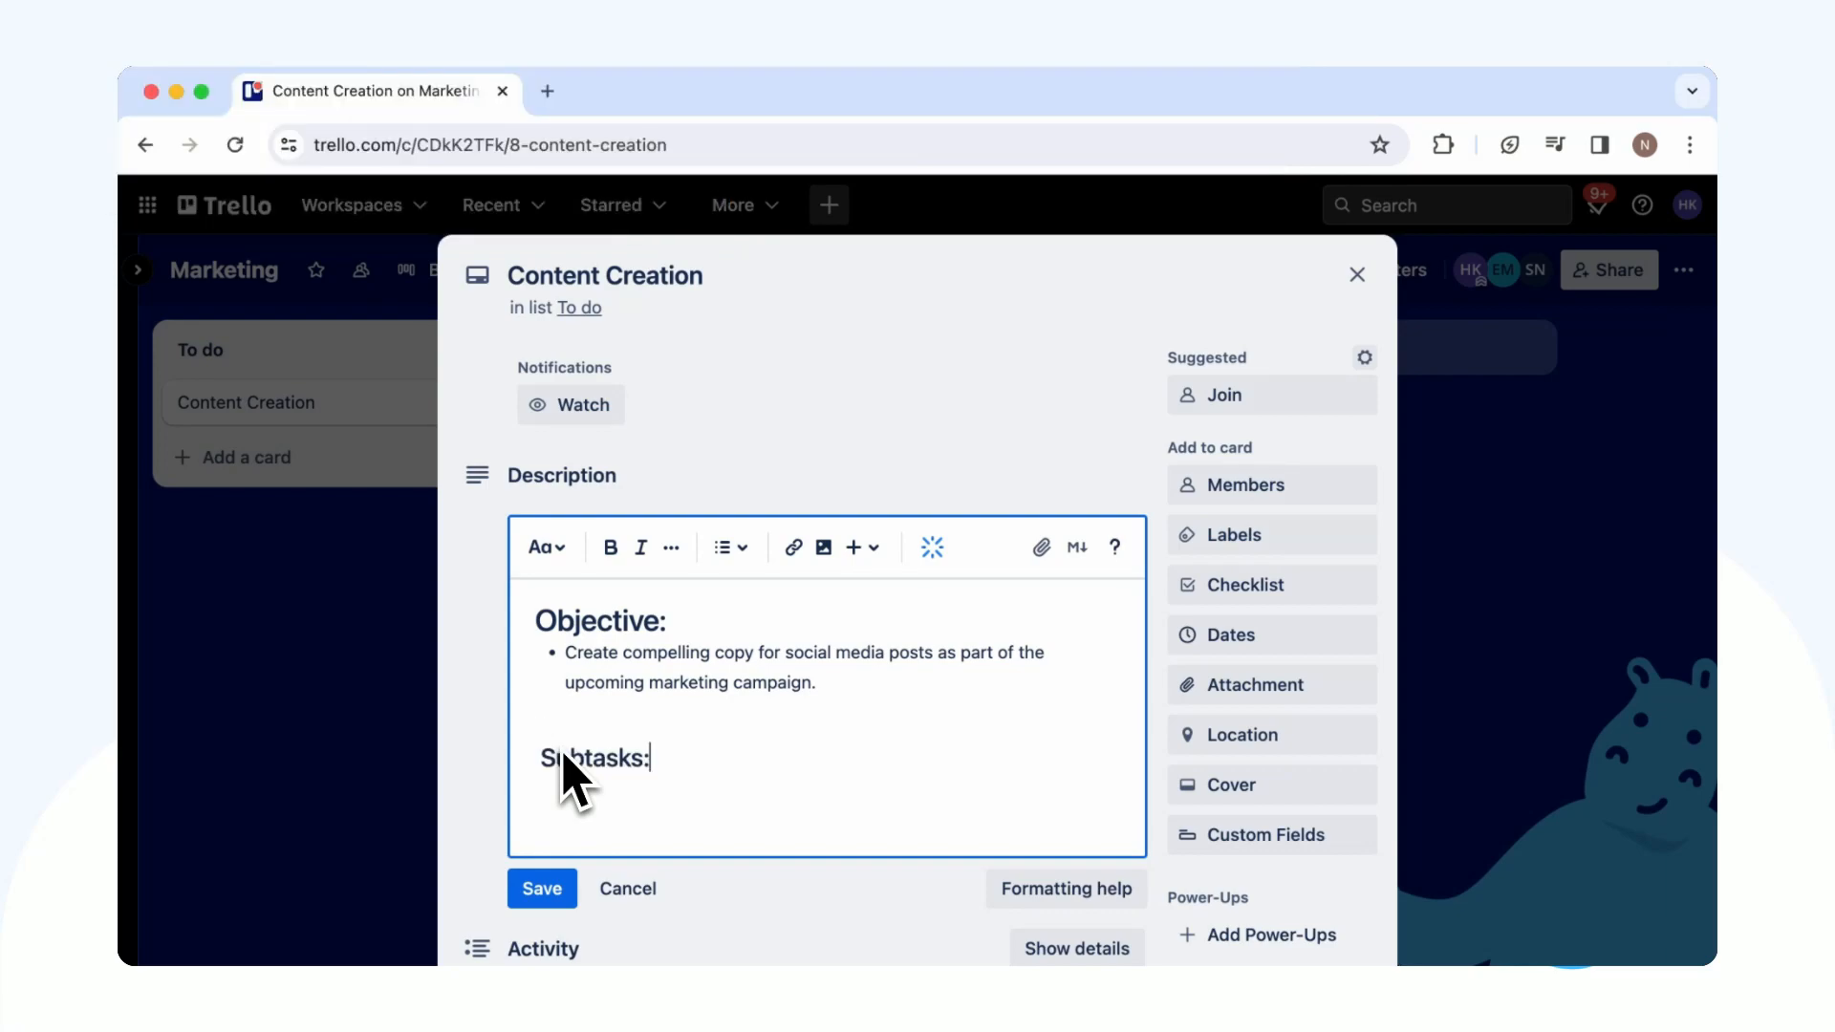
{"action": "type", "text": "1"}
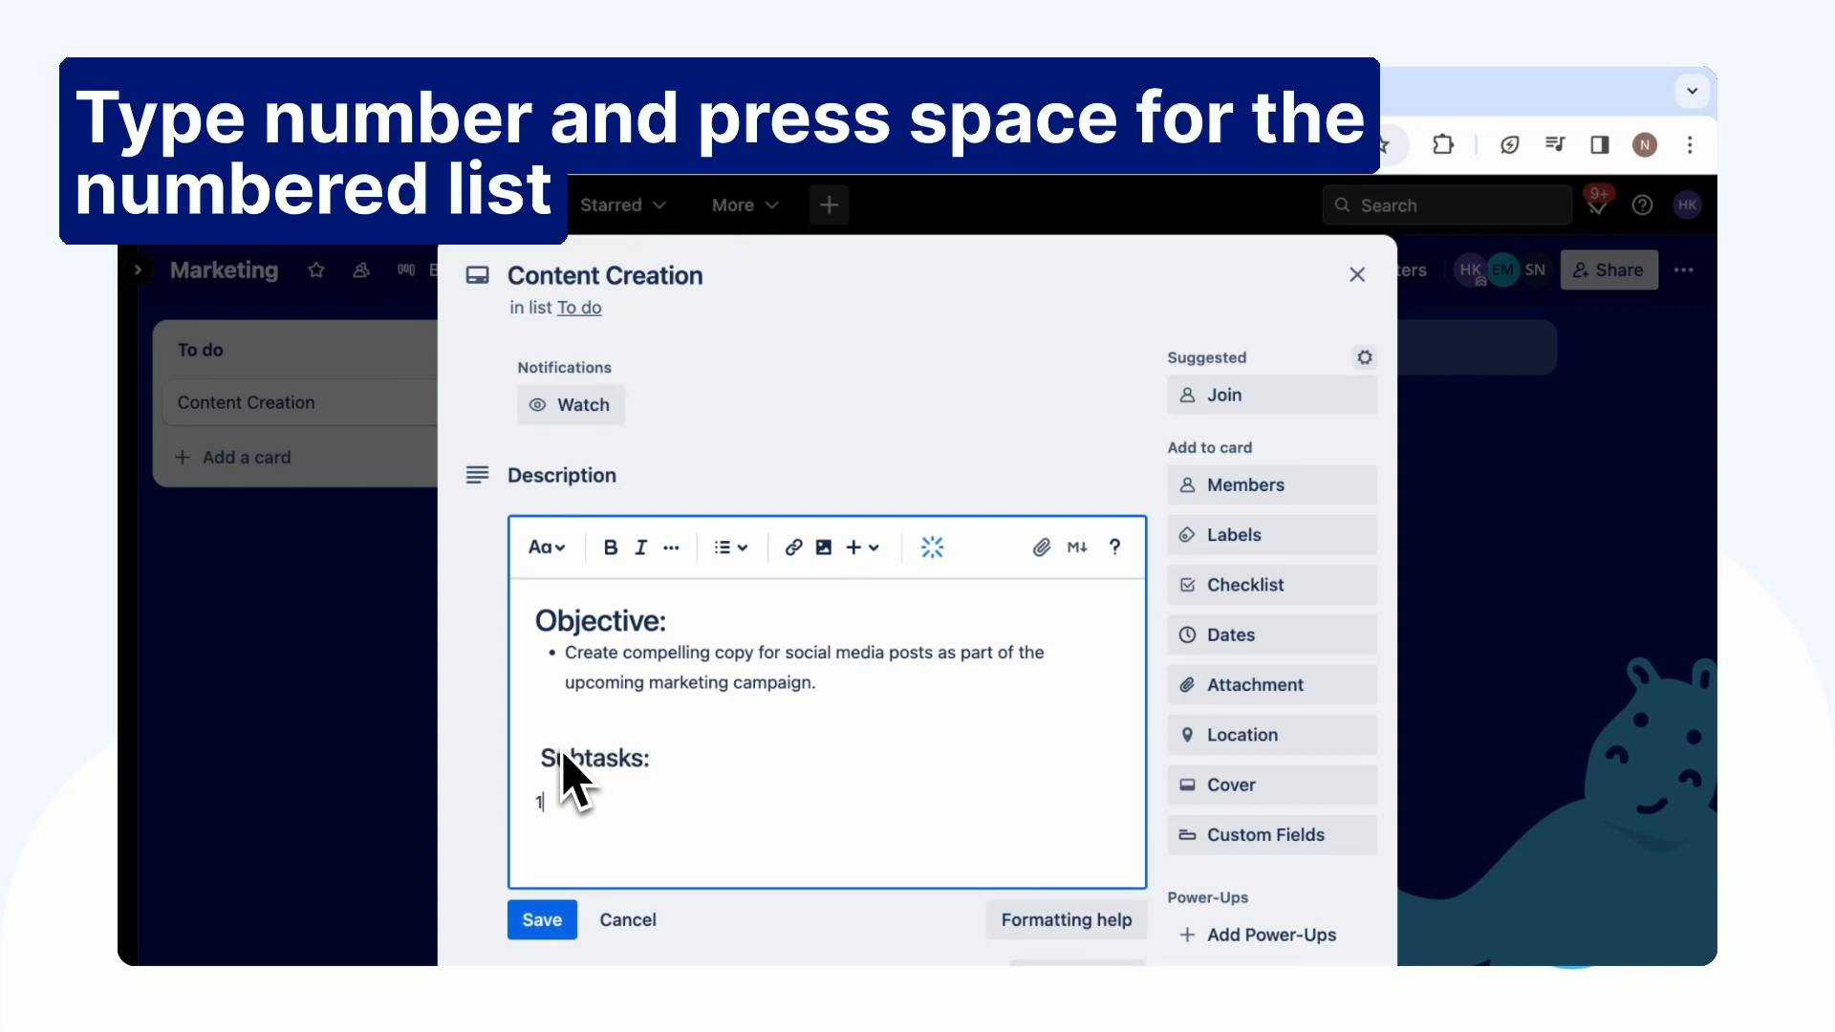
{"action": "type", "text": "Research relevant keywords and hashtags."}
{"action": "type", "text": "Draft concise and engaging captions for Instagram."}
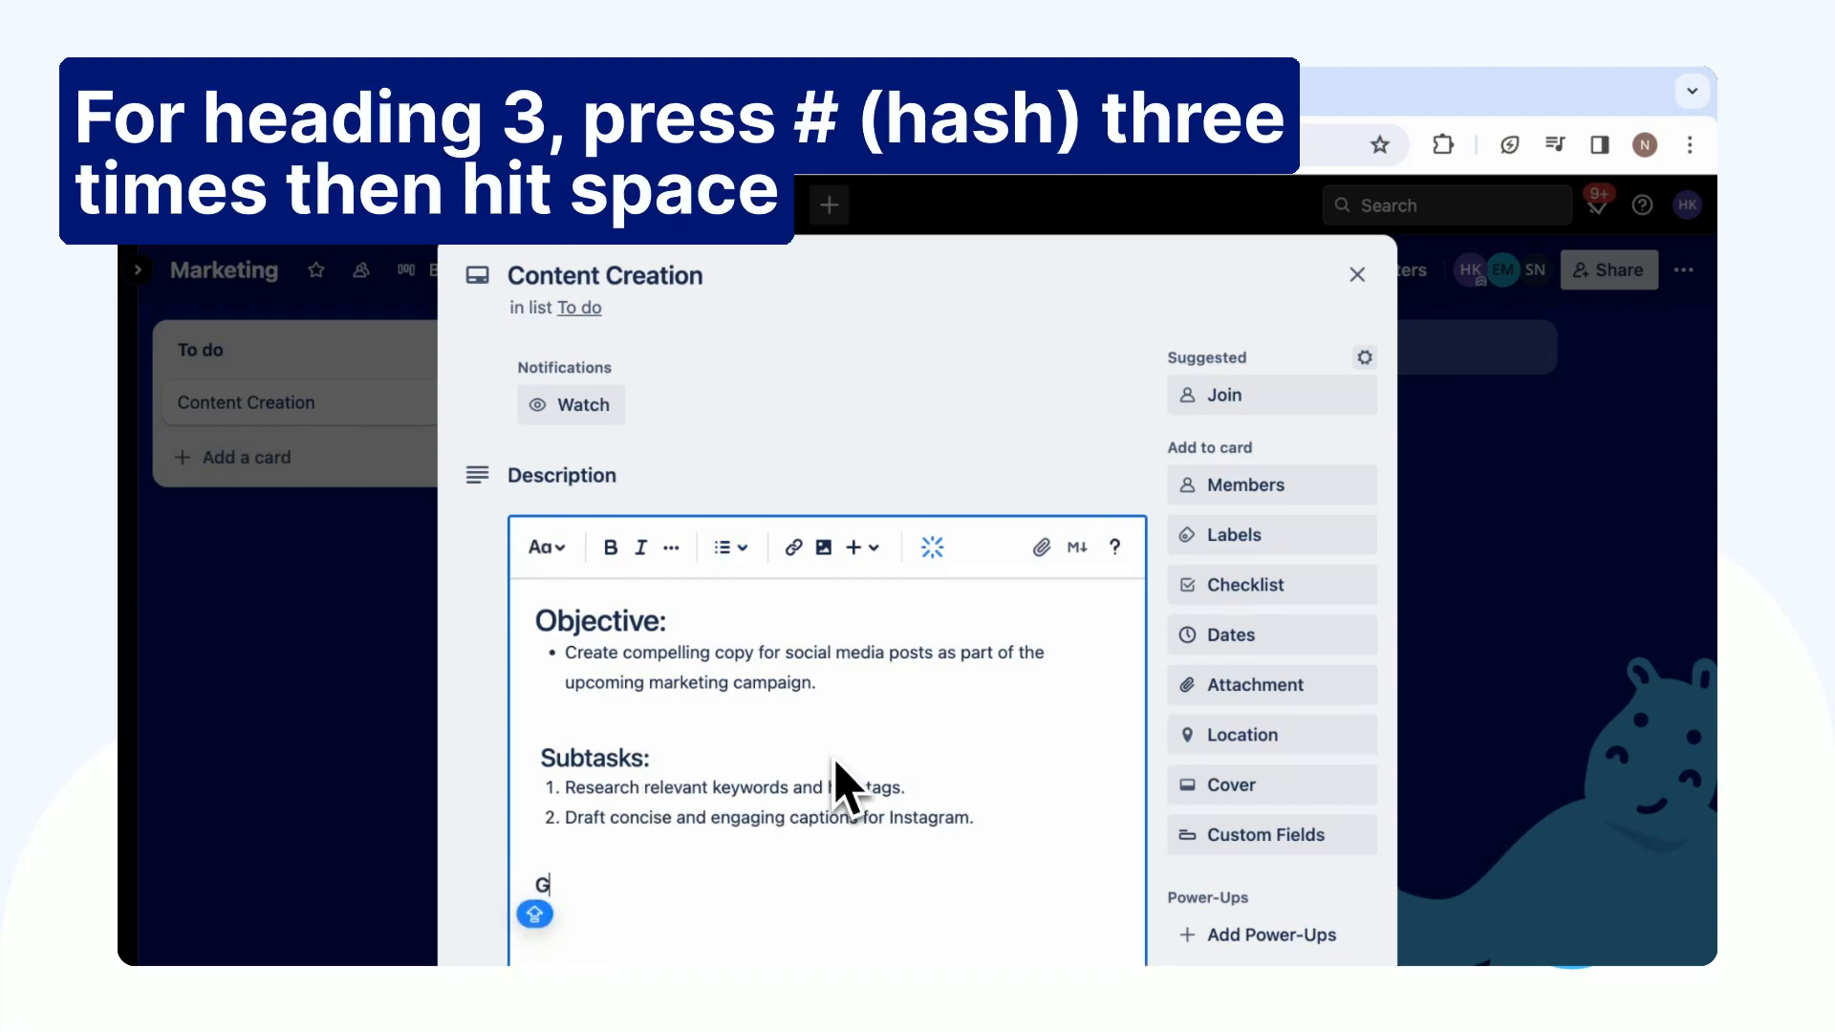
Add the 'Guidelines:' heading with the bold consistency guideline and save the description
{"action": "type", "text": "uidelines:"}
{"action": "type", "text": "**Ensure consistency in tone and voice across all platforms."}
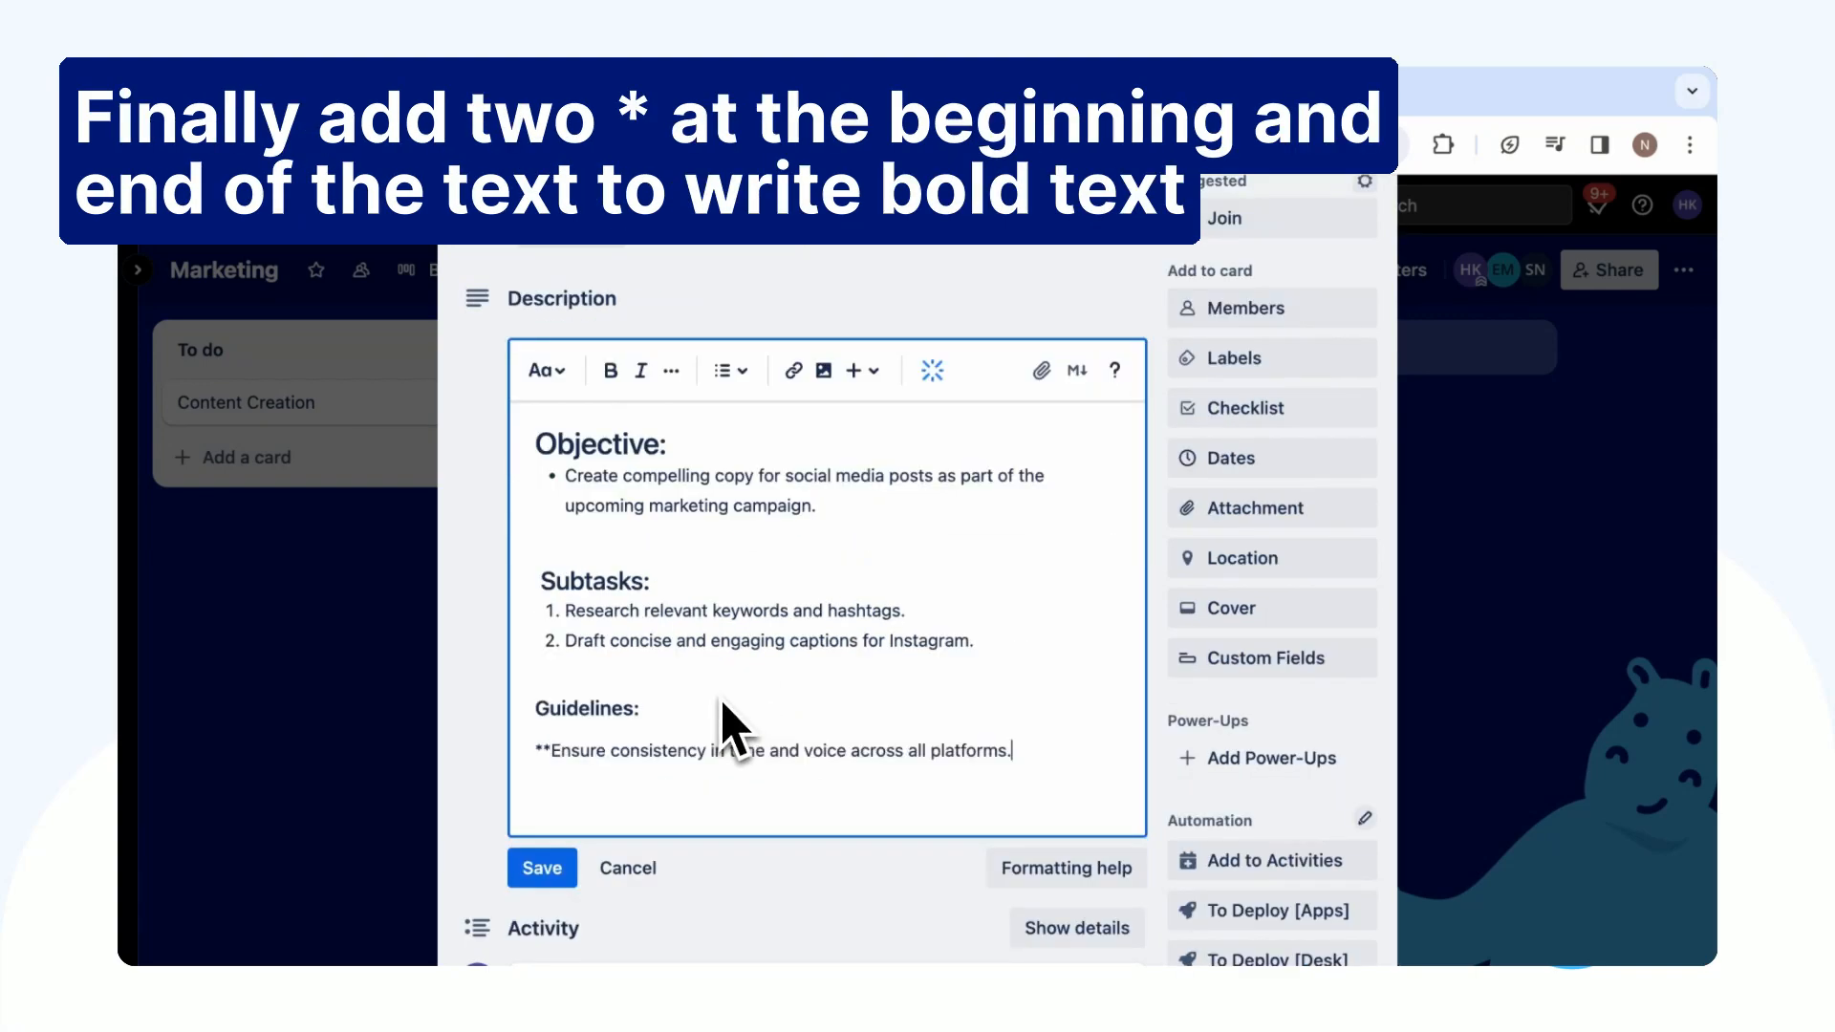
{"action": "left_click", "coordinate": [542, 913]}
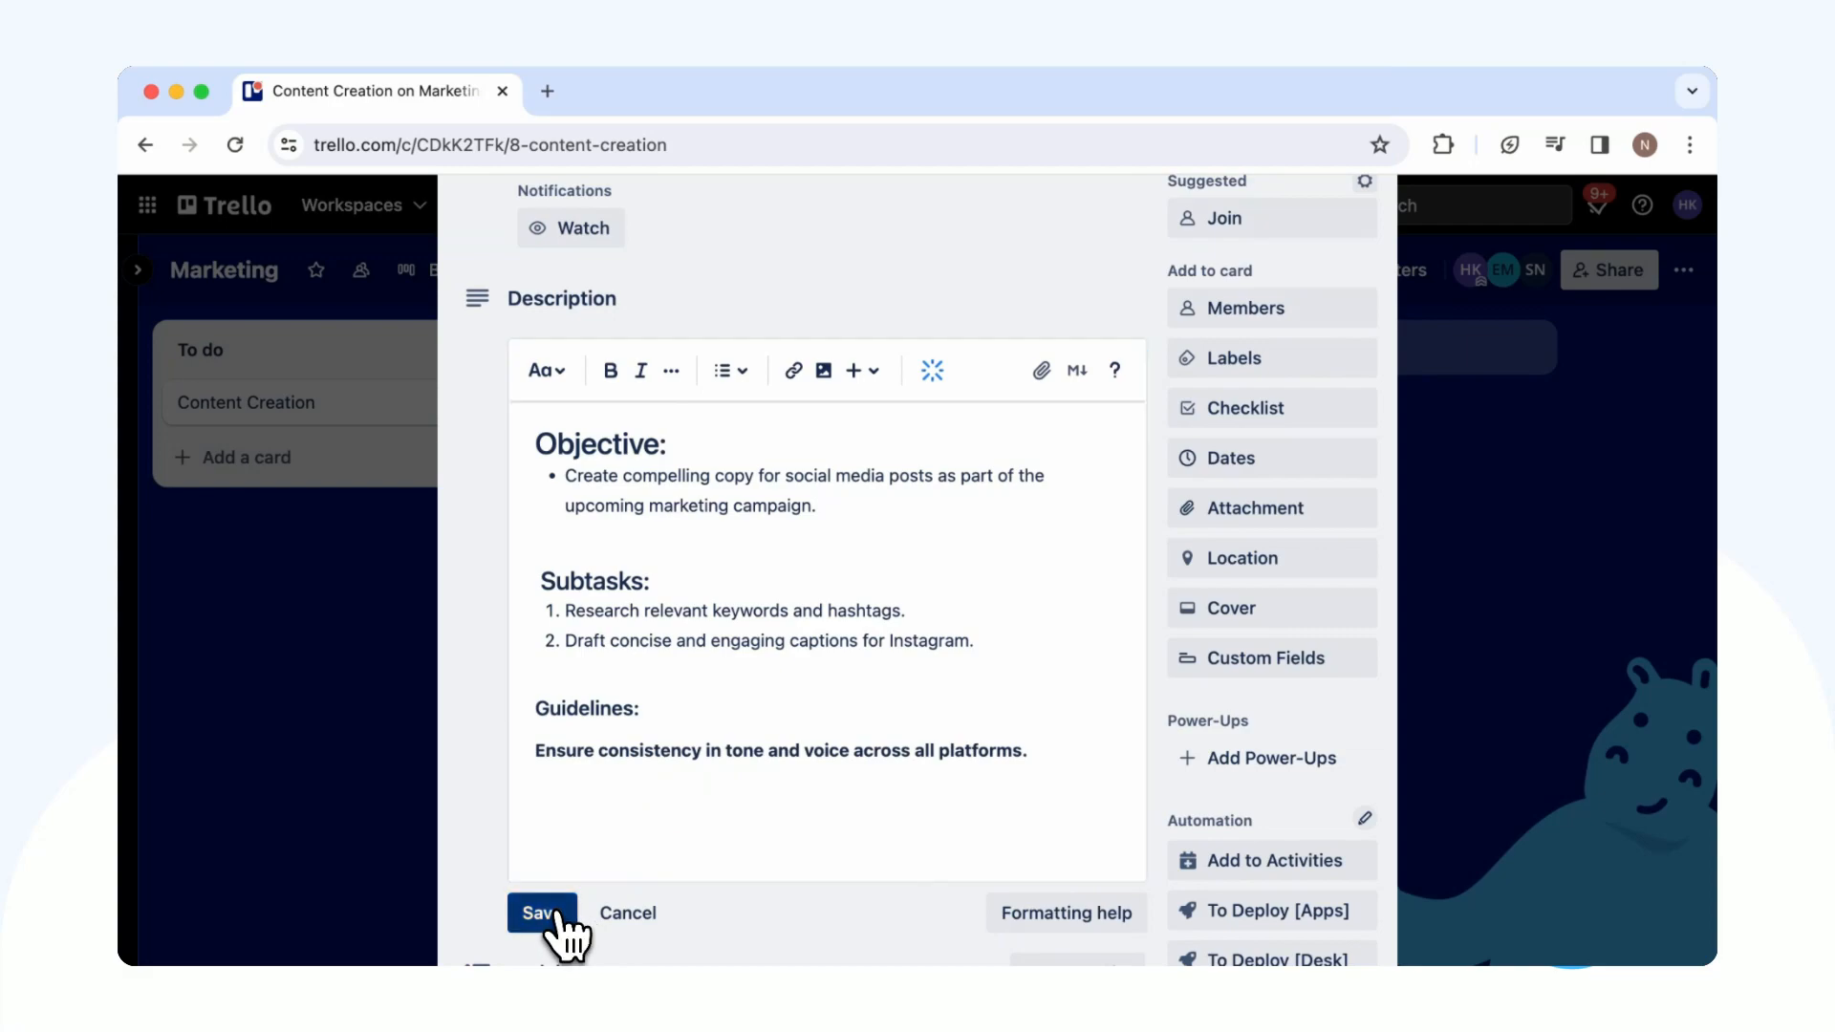